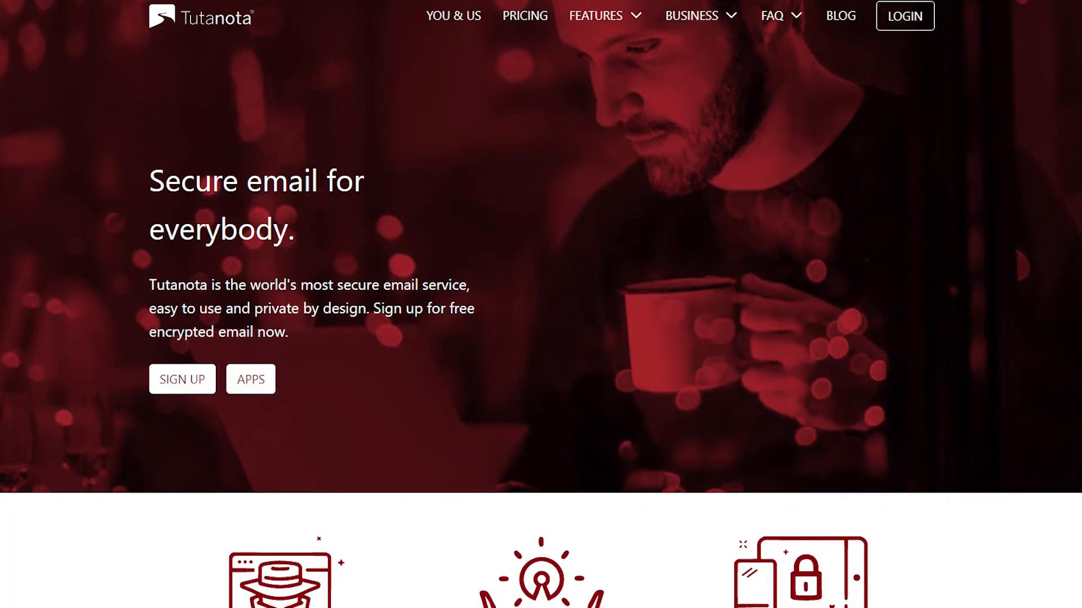
- Leave the Tutanota homepage for the account login page via the LOGIN link
scroll(down, 3)
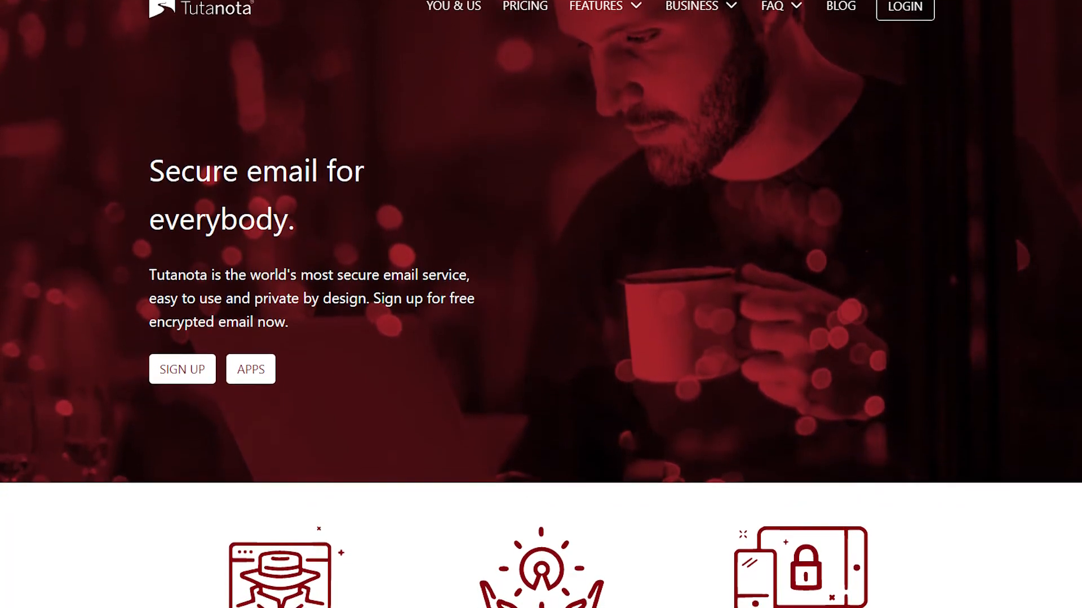
click(905, 8)
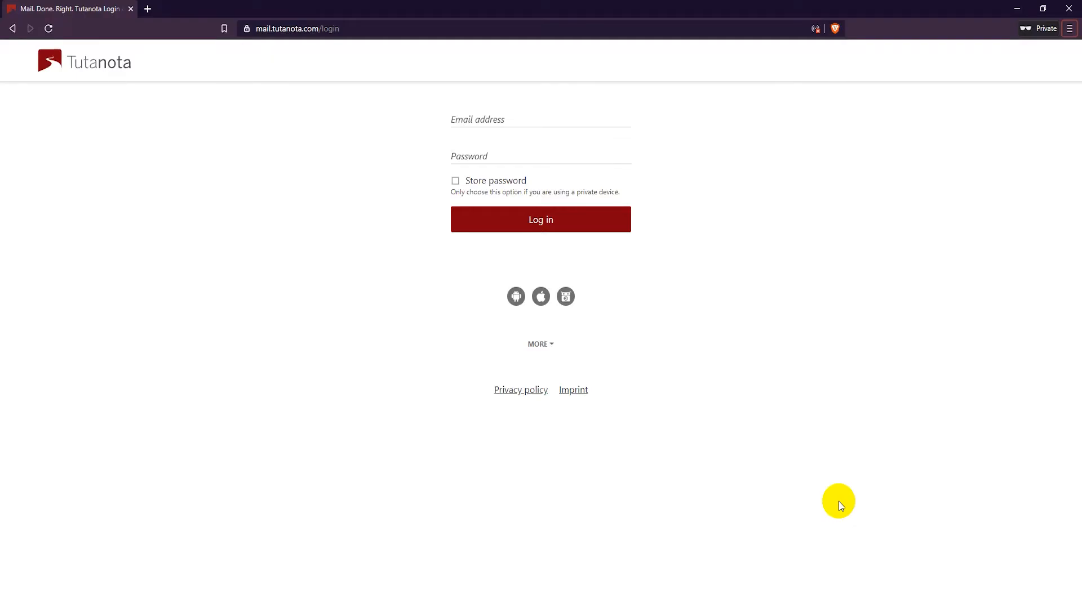
mouse_move(838, 503)
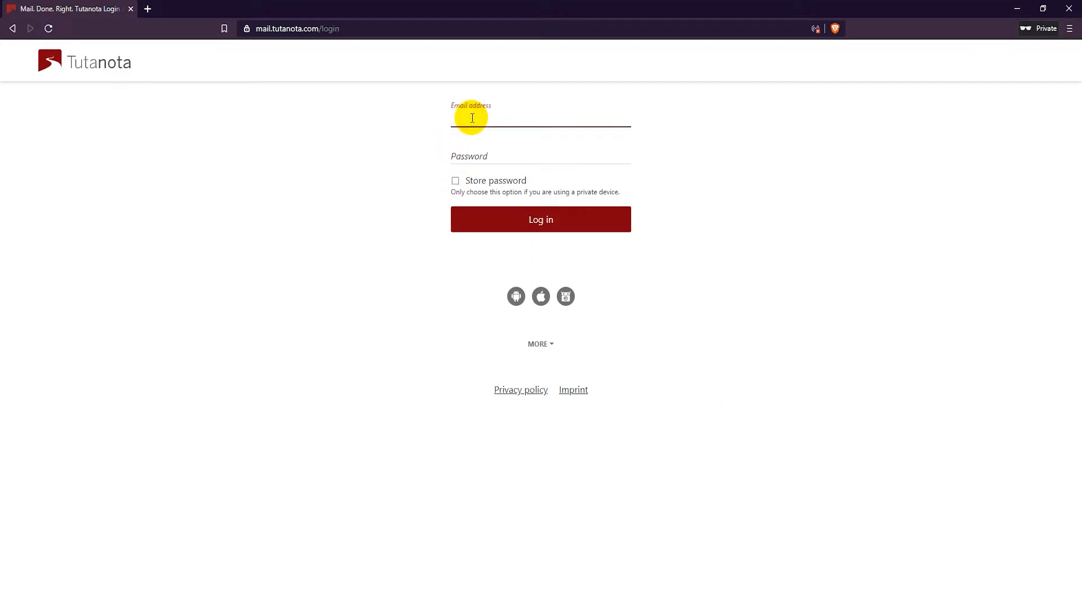
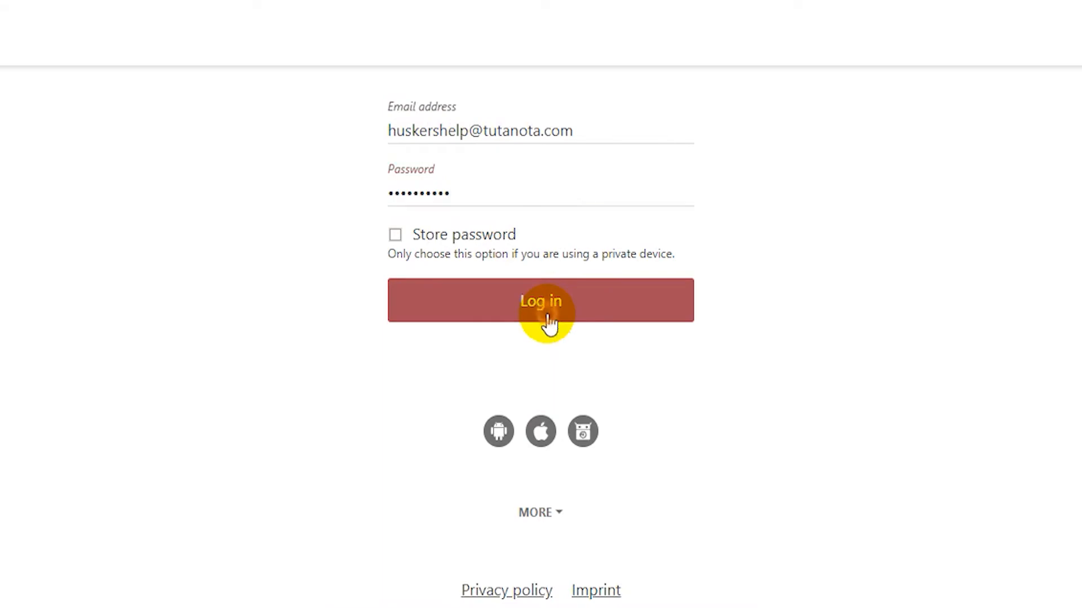
click(539, 300)
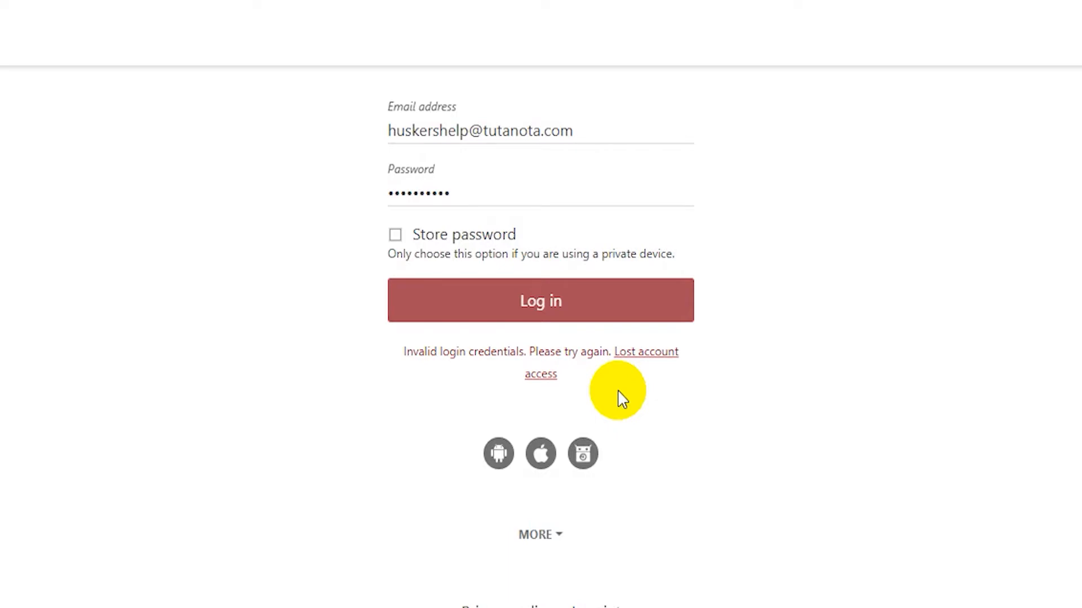
- Start recovering account access from the 'Lost account access' link under the error
scroll(down, 3)
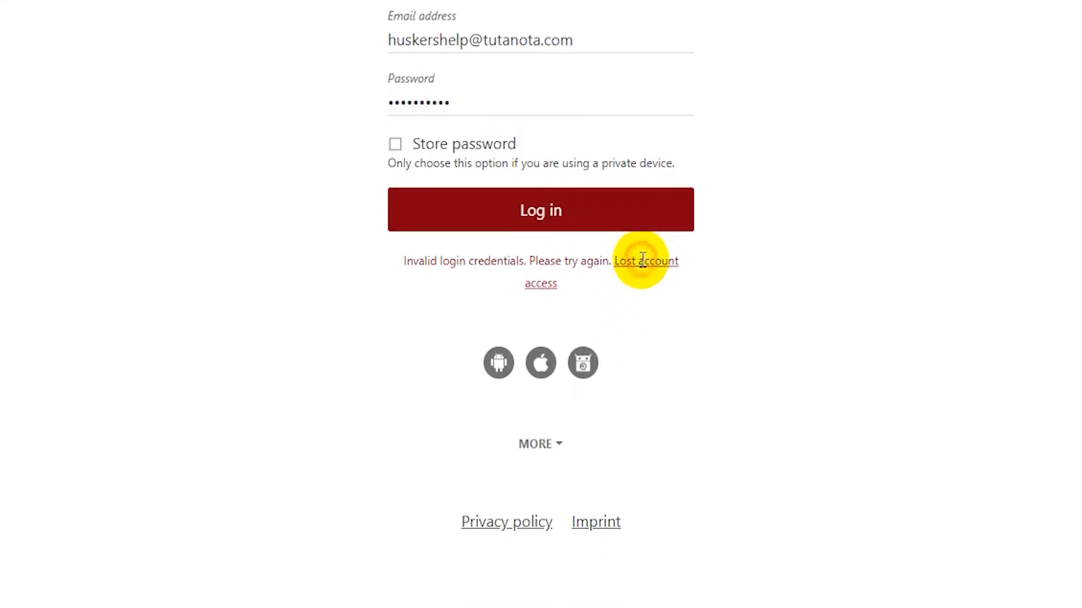
click(644, 261)
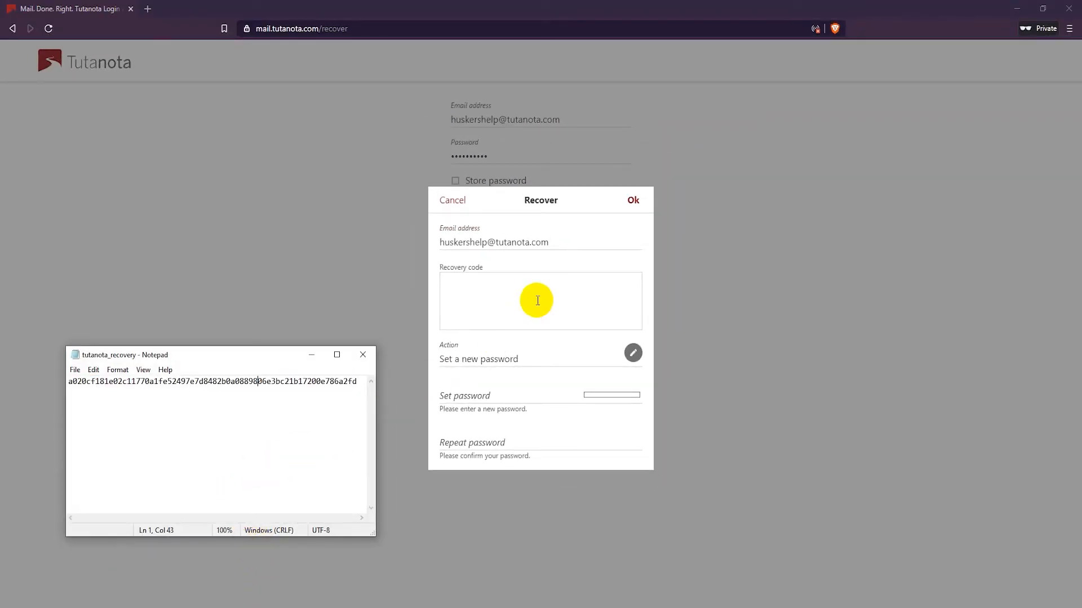
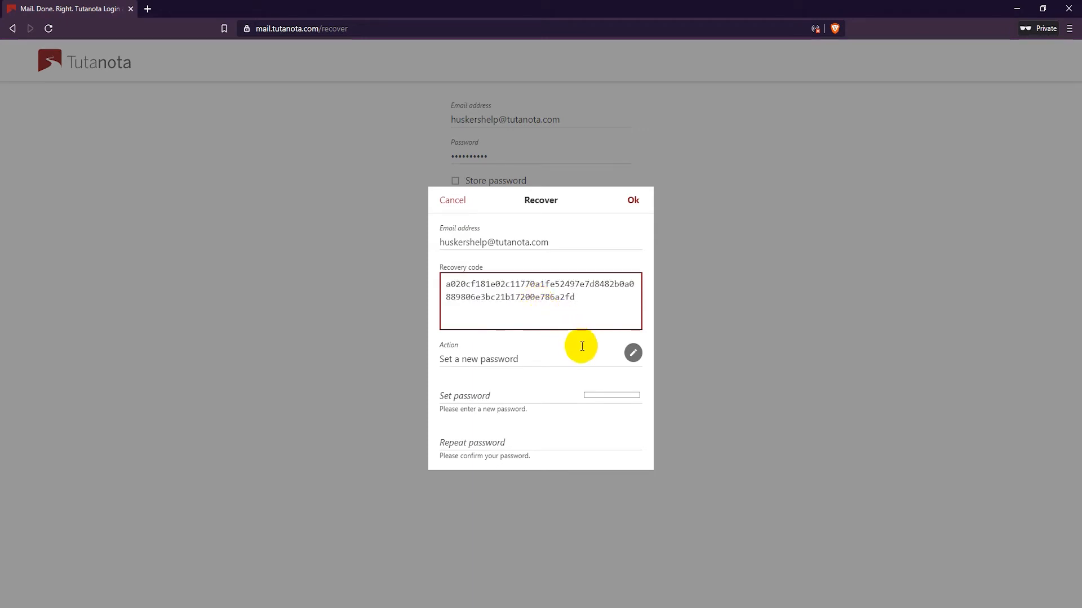
click(517, 396)
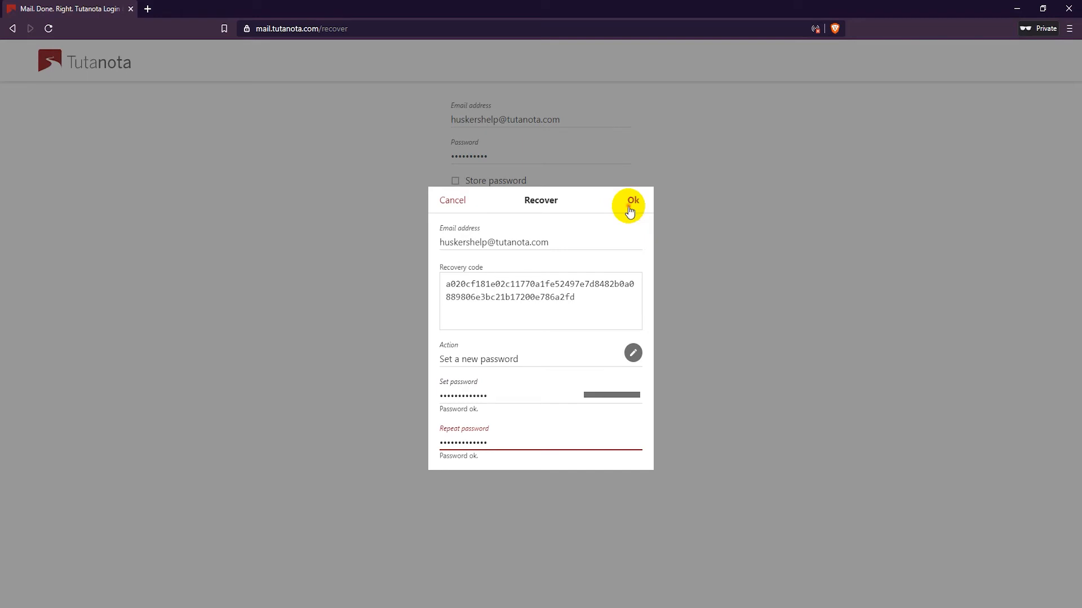
click(631, 200)
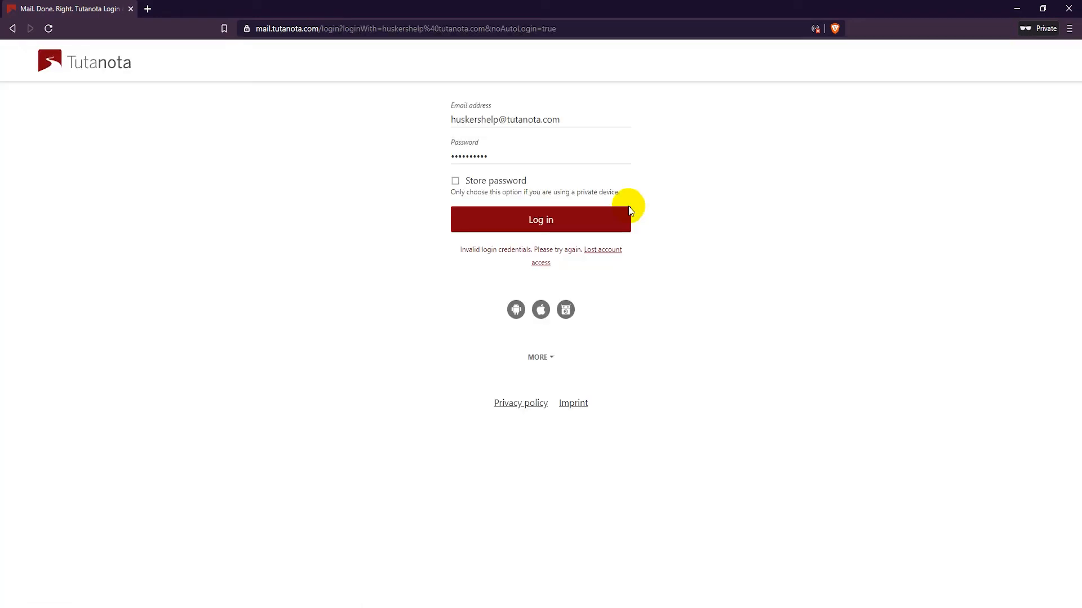
mouse_move(657, 337)
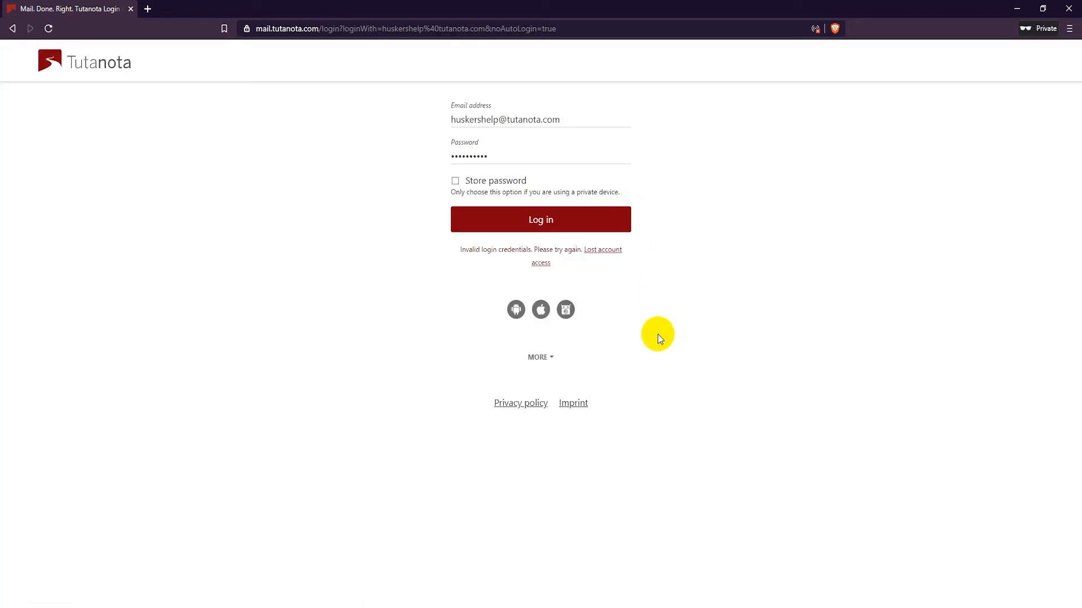